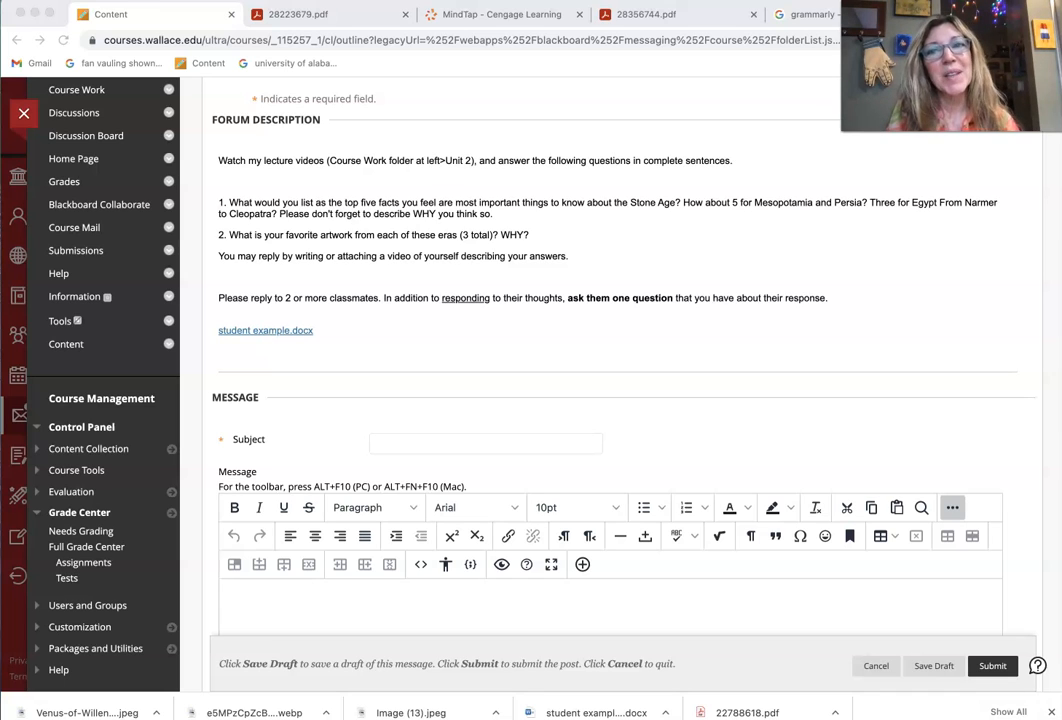
{"action": "mouse_move", "coordinate": [660, 357]}
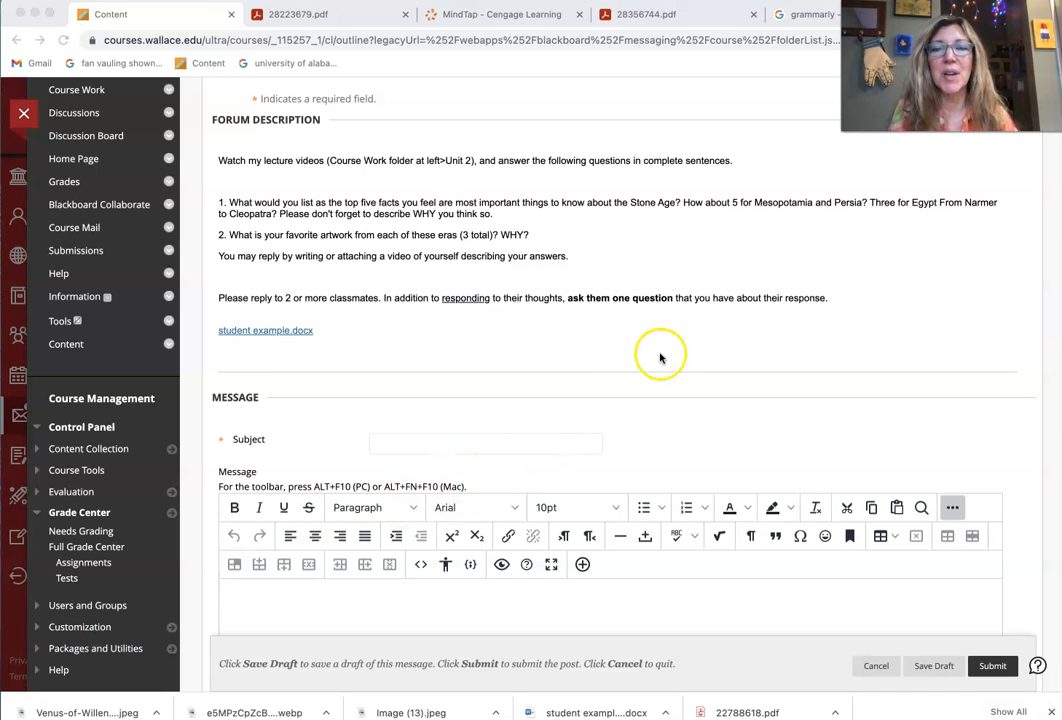
{"action": "mouse_move", "coordinate": [447, 443]}
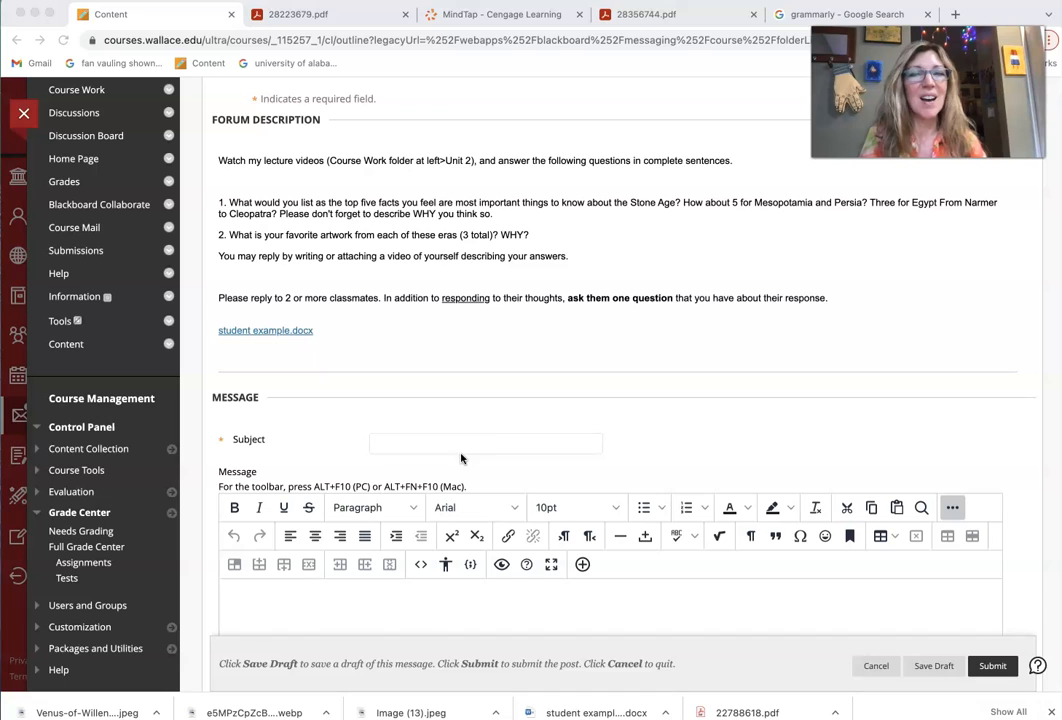
{"action": "mouse_move", "coordinate": [998, 433]}
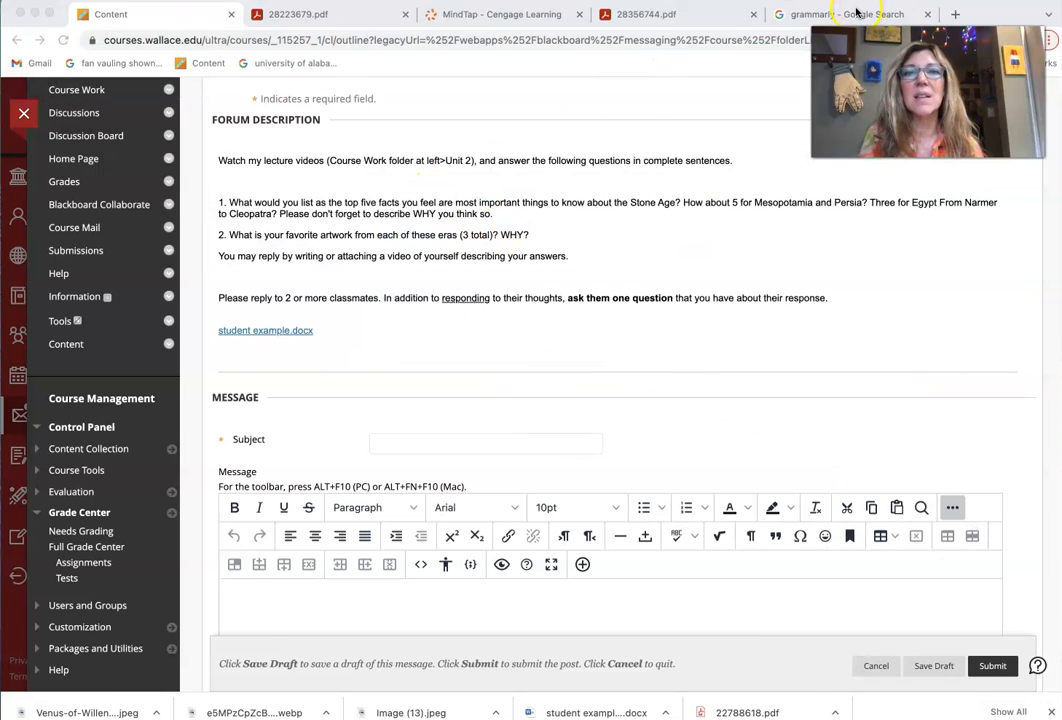
Step: Open the 'Grammarly: Free Online Writing Assistant' result from the Google search results
{"action": "left_click", "coordinate": [850, 14]}
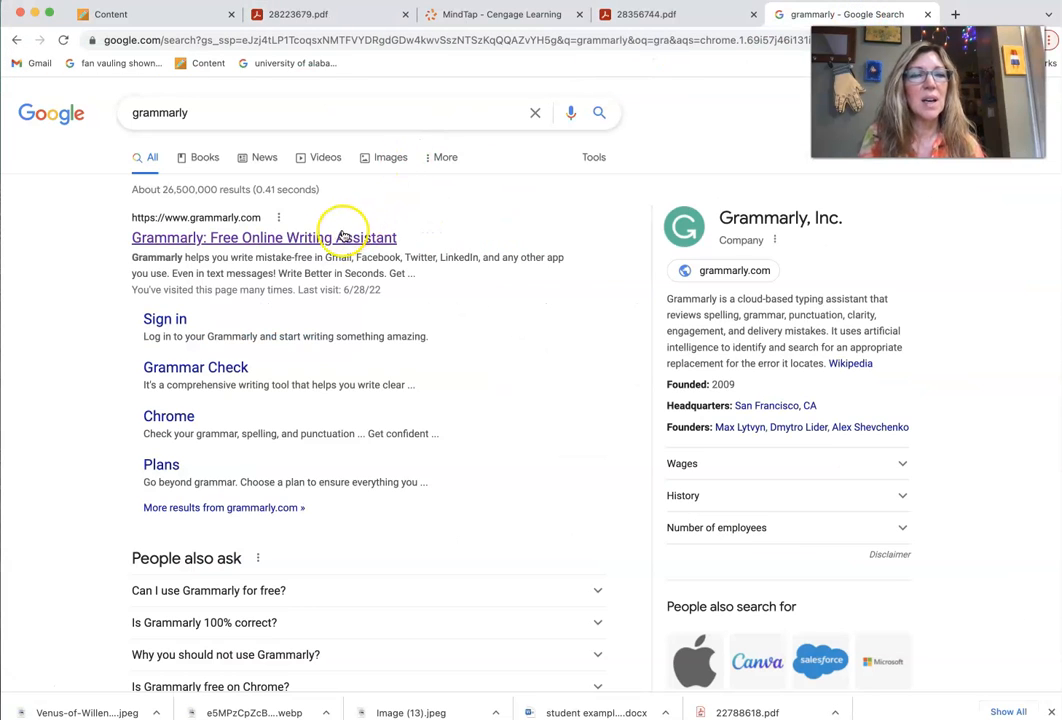
{"action": "mouse_move", "coordinate": [330, 243]}
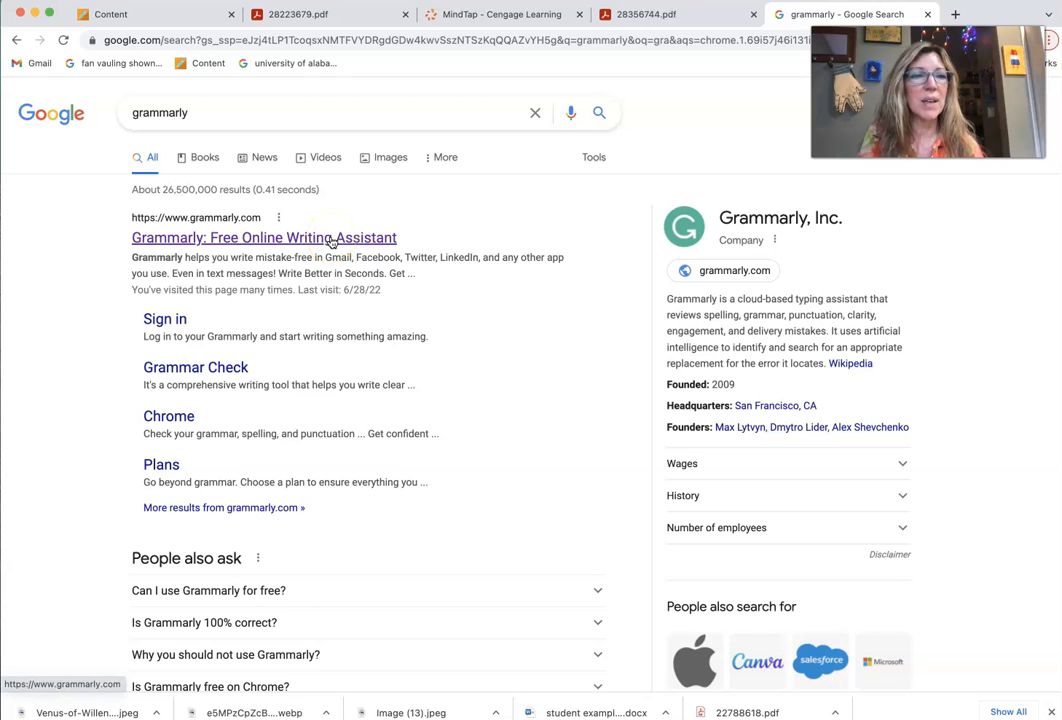
{"action": "left_click", "coordinate": [263, 238]}
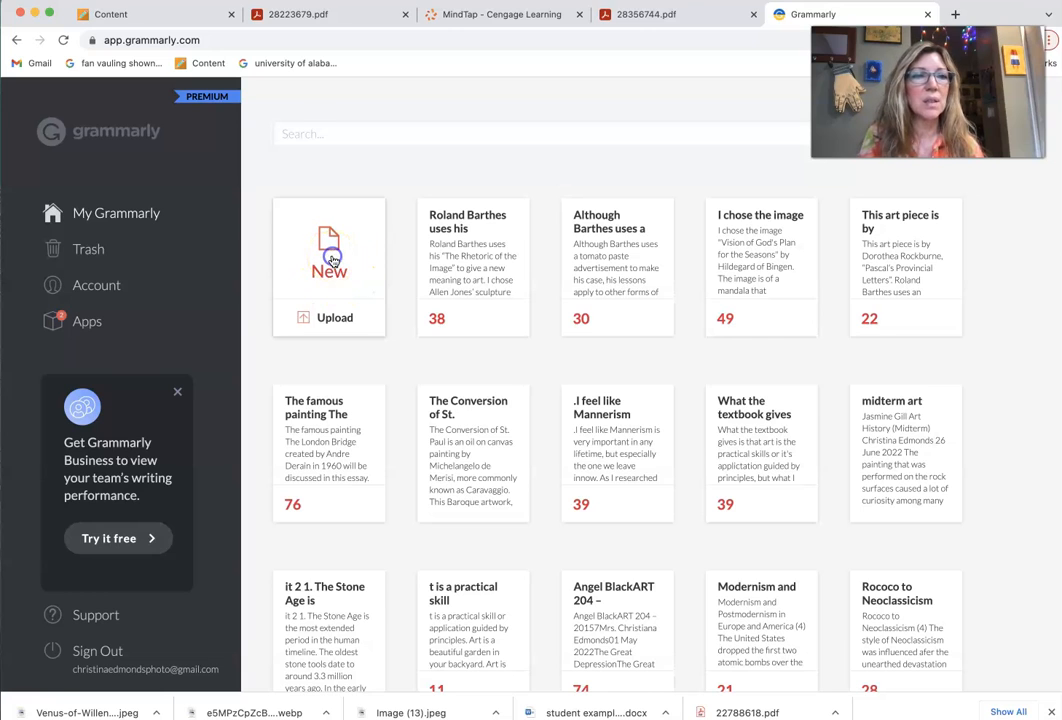
Step: Create a new Grammarly document and paste in the Renaissance chapter answers
{"action": "left_click", "coordinate": [329, 250]}
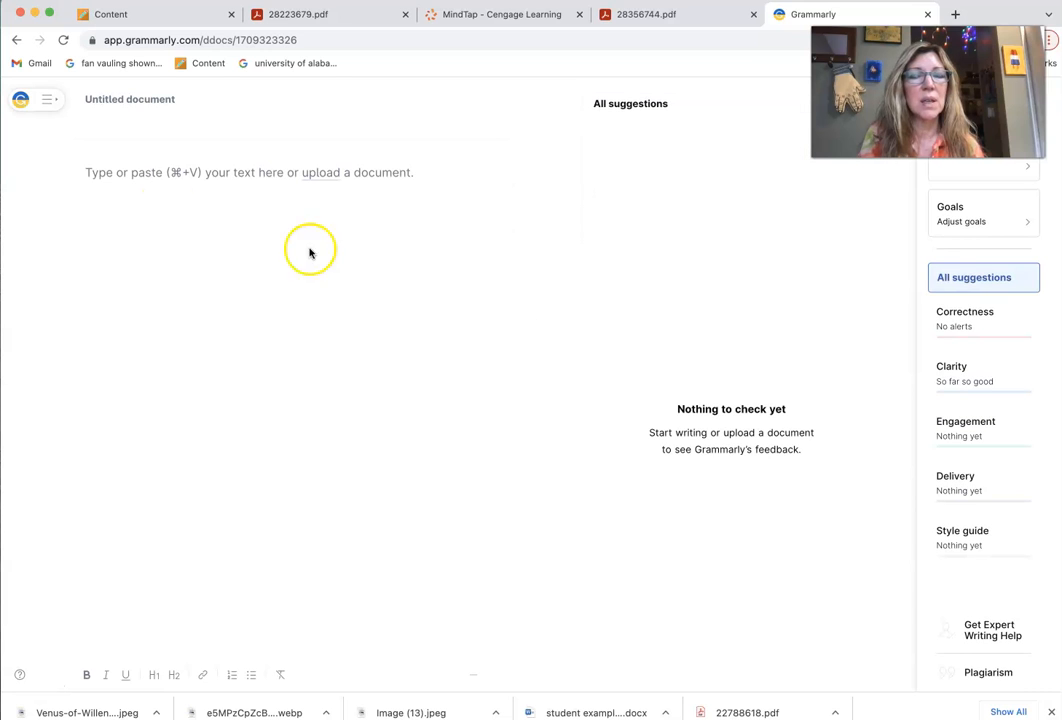
{"action": "left_click", "coordinate": [95, 172]}
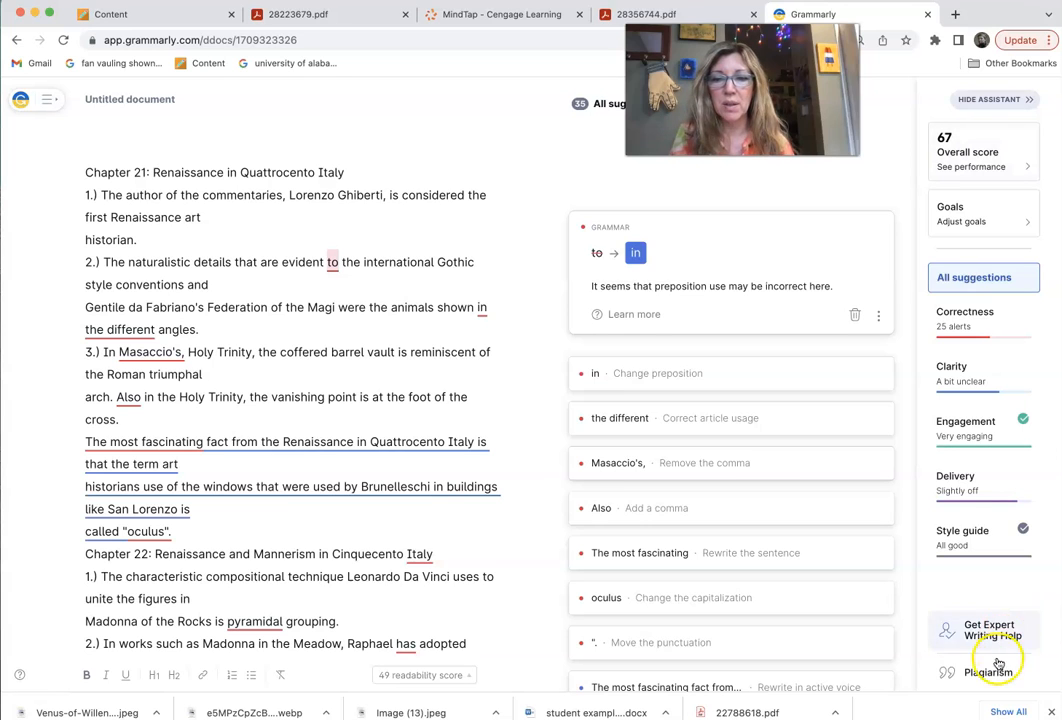
Step: Run Grammarly's plagiarism check on the pasted Renaissance answers
{"action": "left_click", "coordinate": [988, 671]}
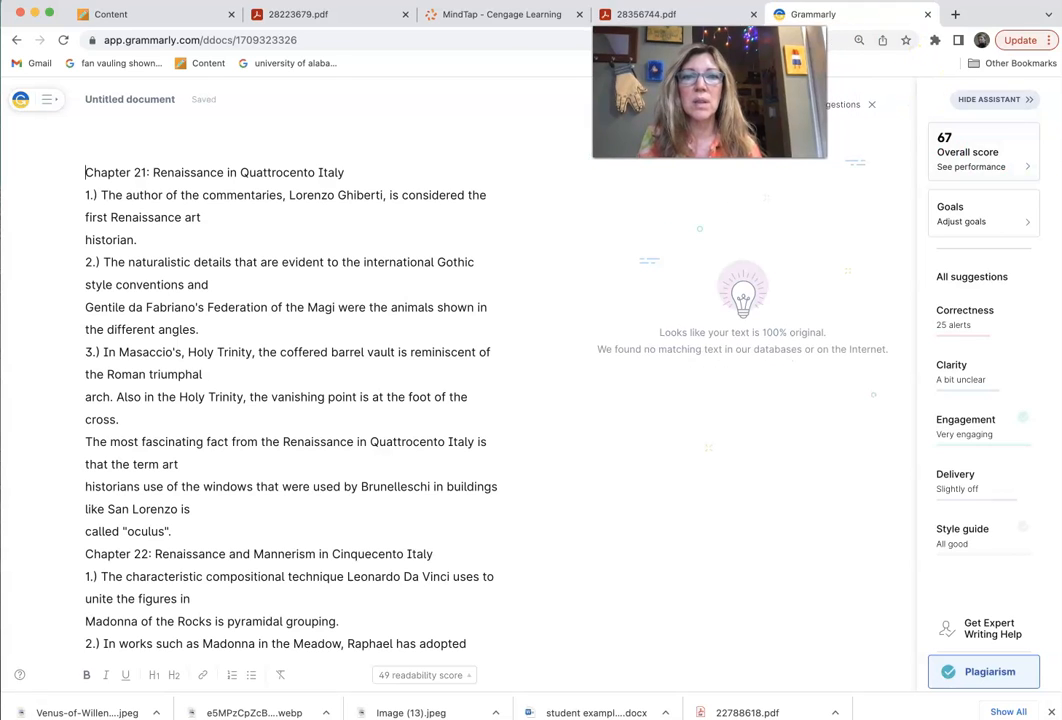
{"action": "left_click", "coordinate": [983, 671]}
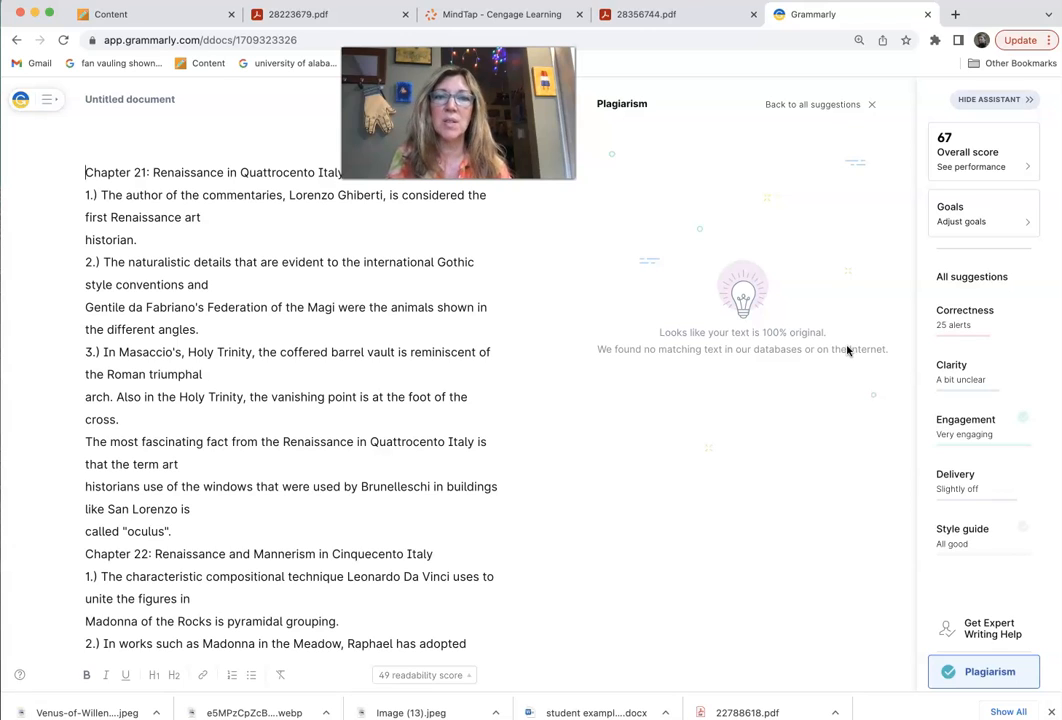
{"action": "mouse_move", "coordinate": [845, 351]}
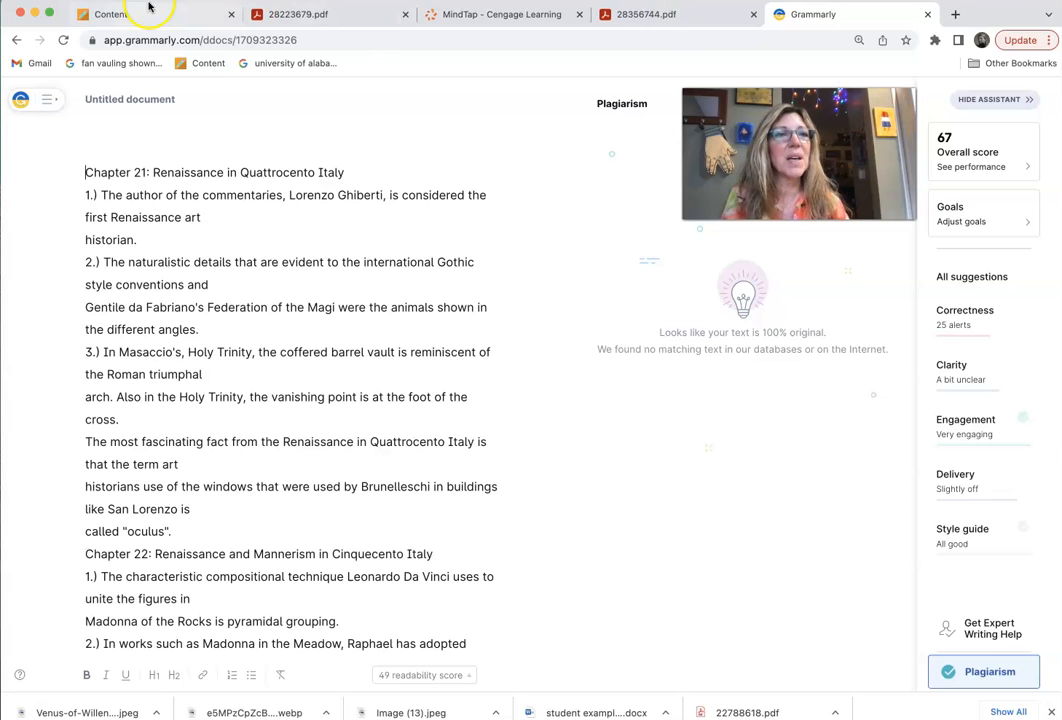
Step: Switch back to the Blackboard discussion reply form in the Content tab
{"action": "left_click", "coordinate": [110, 14]}
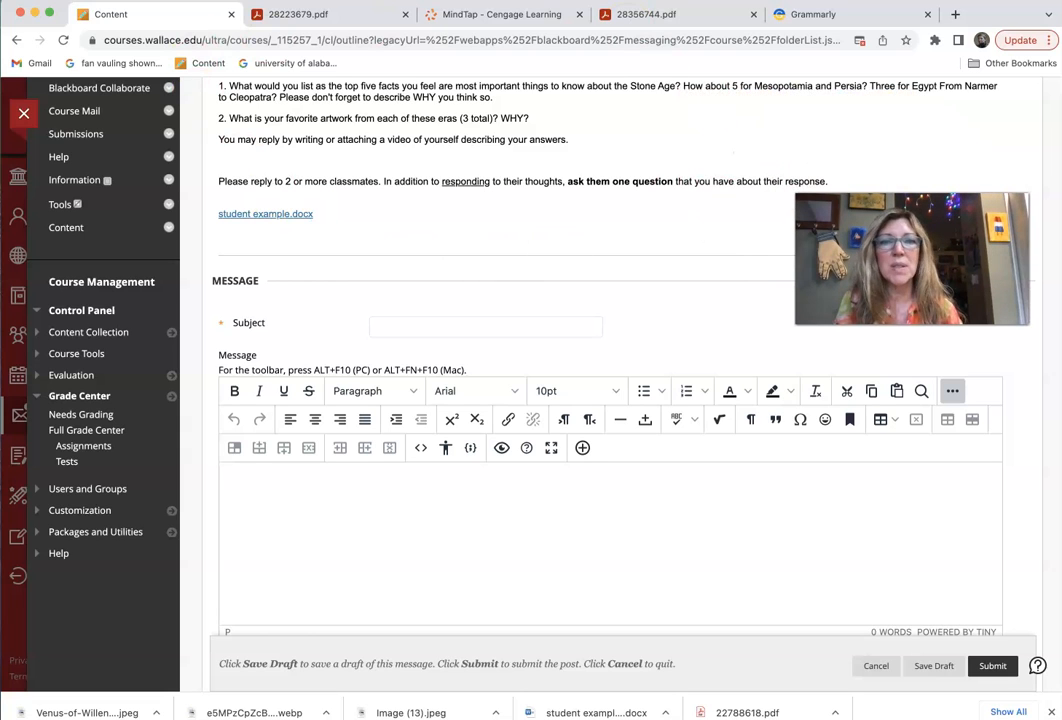
{"action": "mouse_move", "coordinate": [367, 120]}
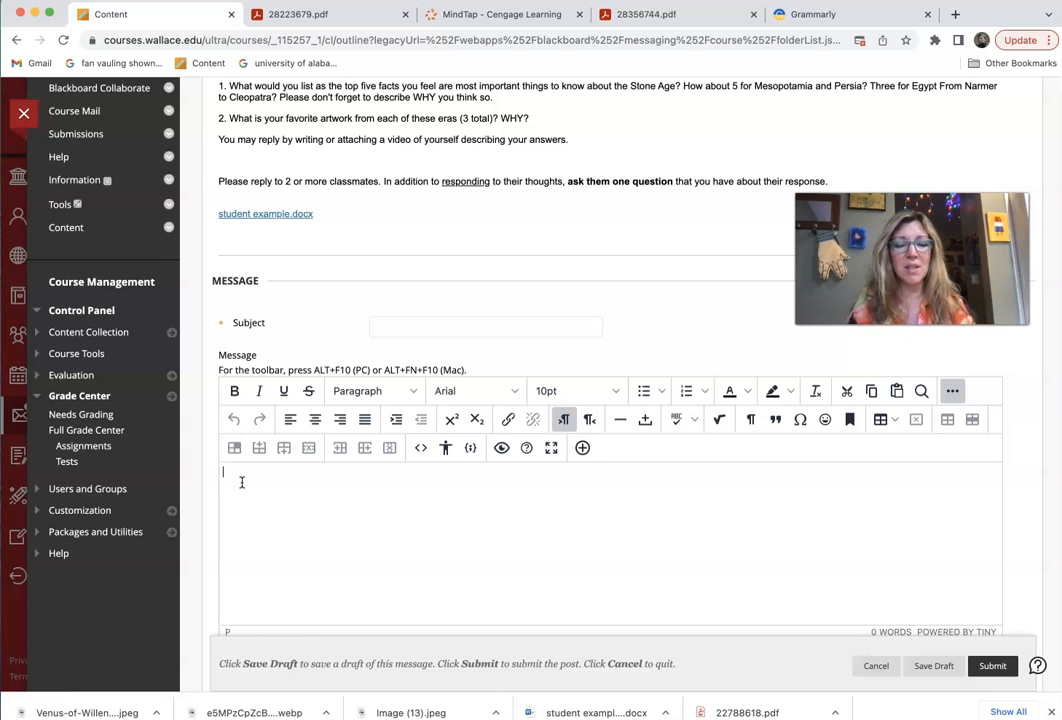
Step: Enter placeholder text 'blahahaha' as the message and dismiss the missing-subject alert
{"action": "type", "text": "blahahah"}
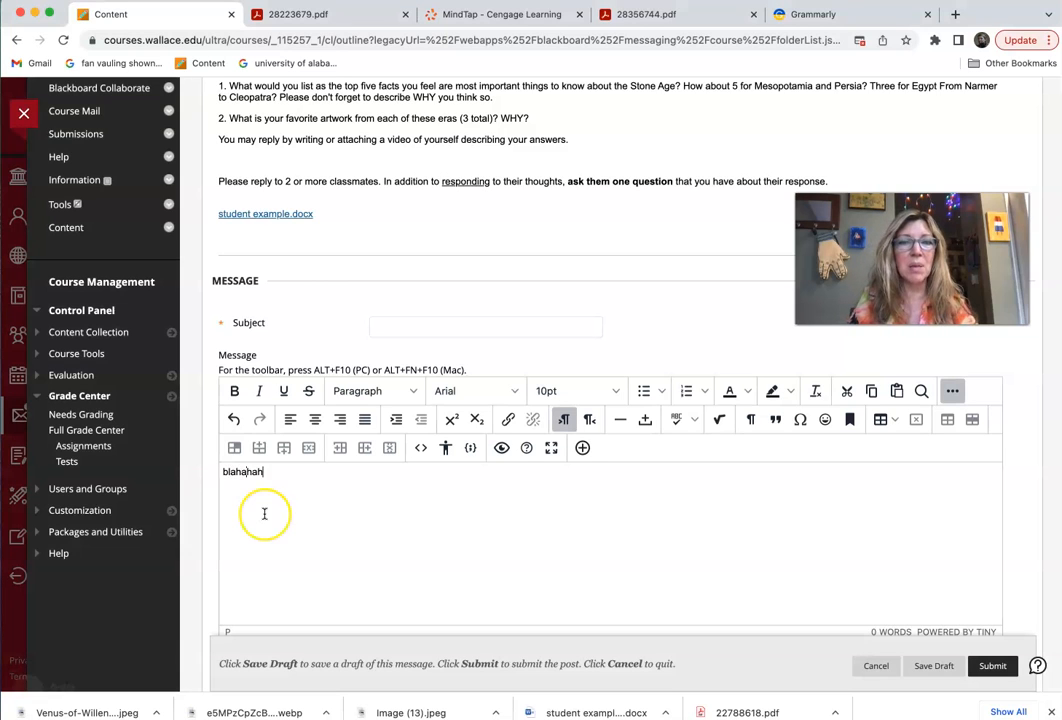
{"action": "type", "text": "a"}
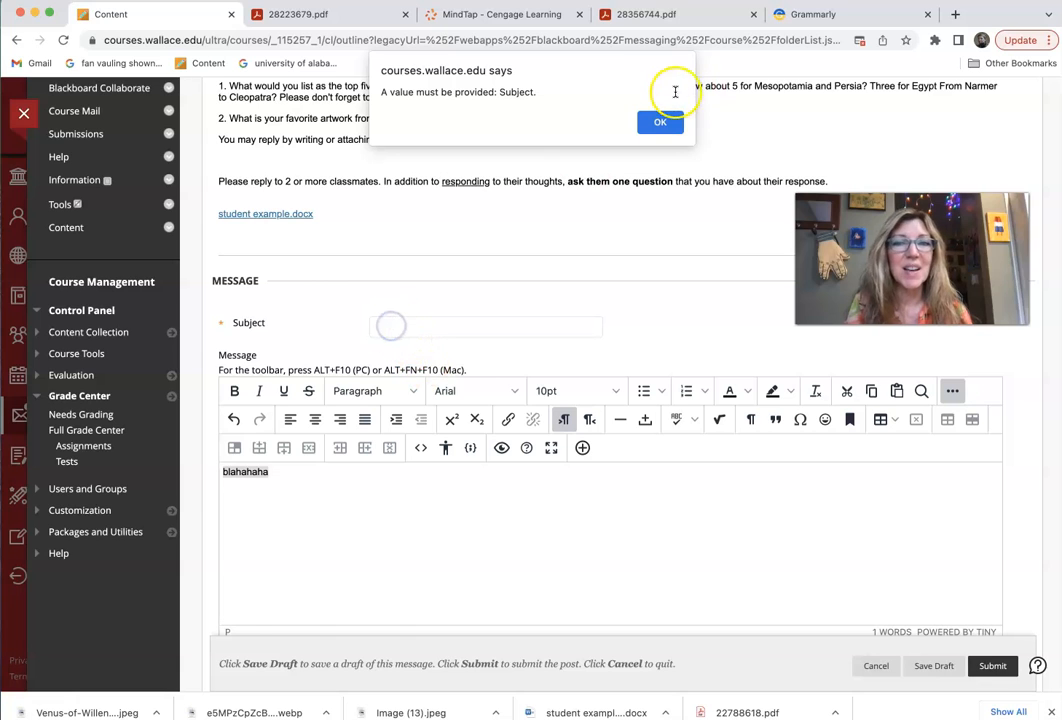
{"action": "left_click", "coordinate": [660, 121]}
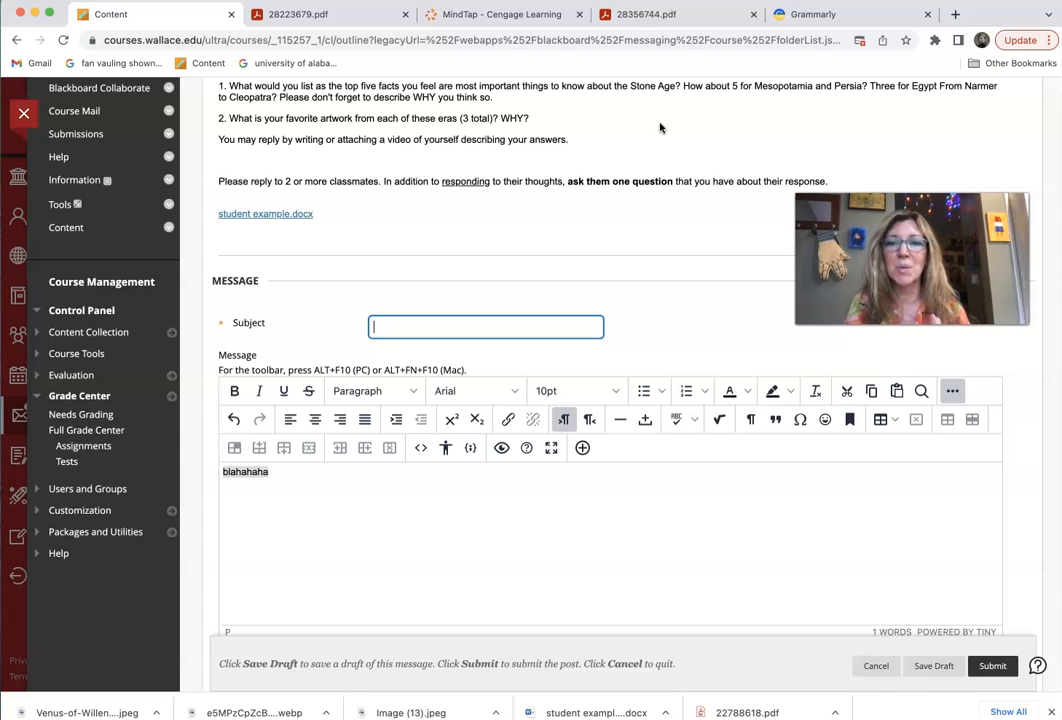
{"action": "mouse_move", "coordinate": [738, 347]}
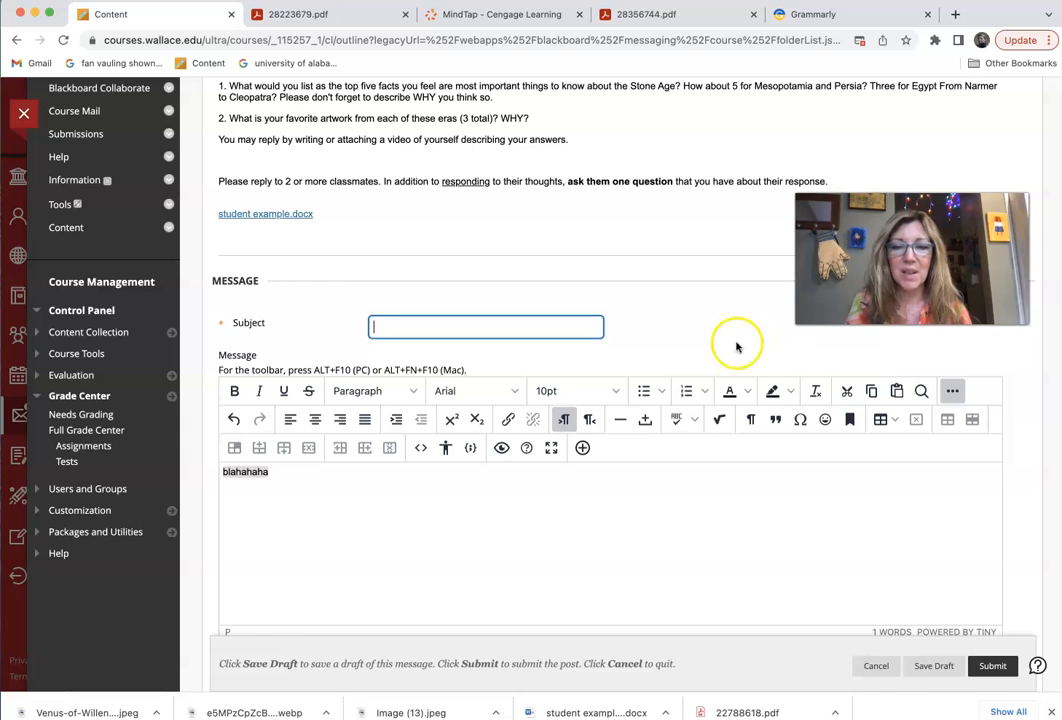
Step: Cancel the Unit 2 reply and scroll through the Discussion Board forum list
{"action": "left_click", "coordinate": [875, 665]}
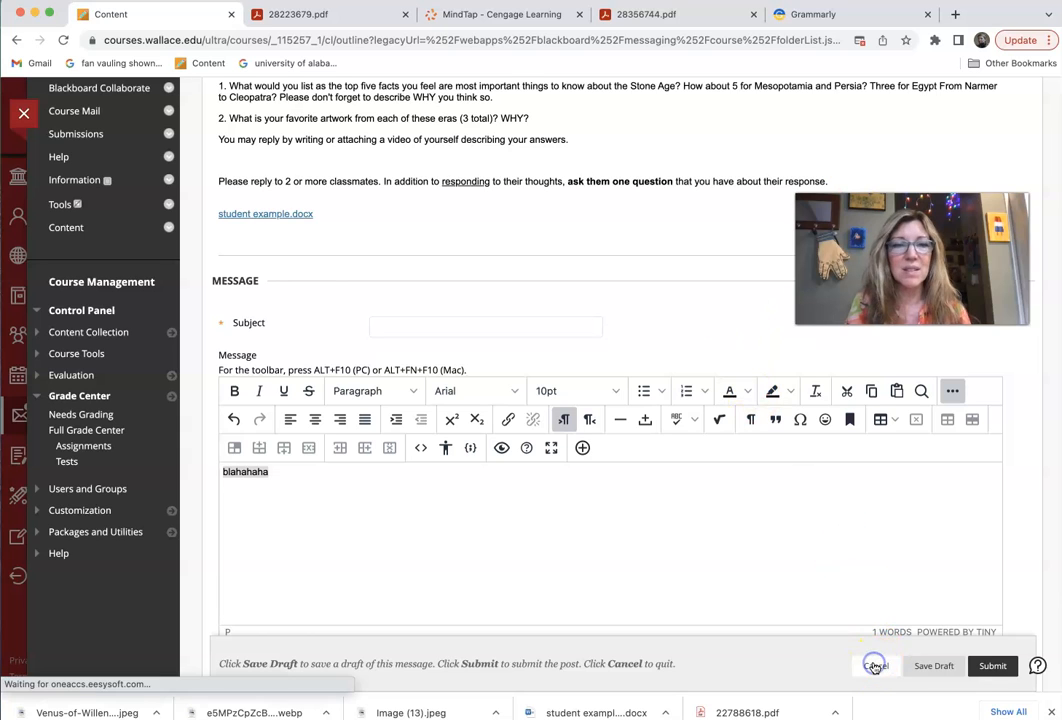
{"action": "left_click", "coordinate": [873, 665]}
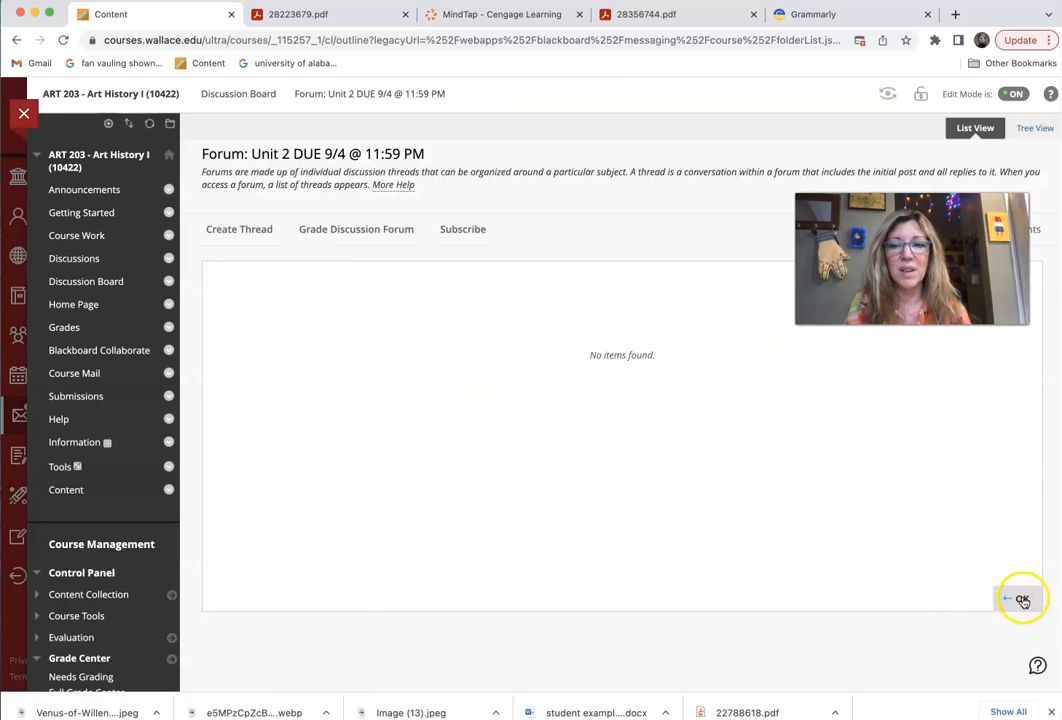
{"action": "left_click", "coordinate": [245, 93]}
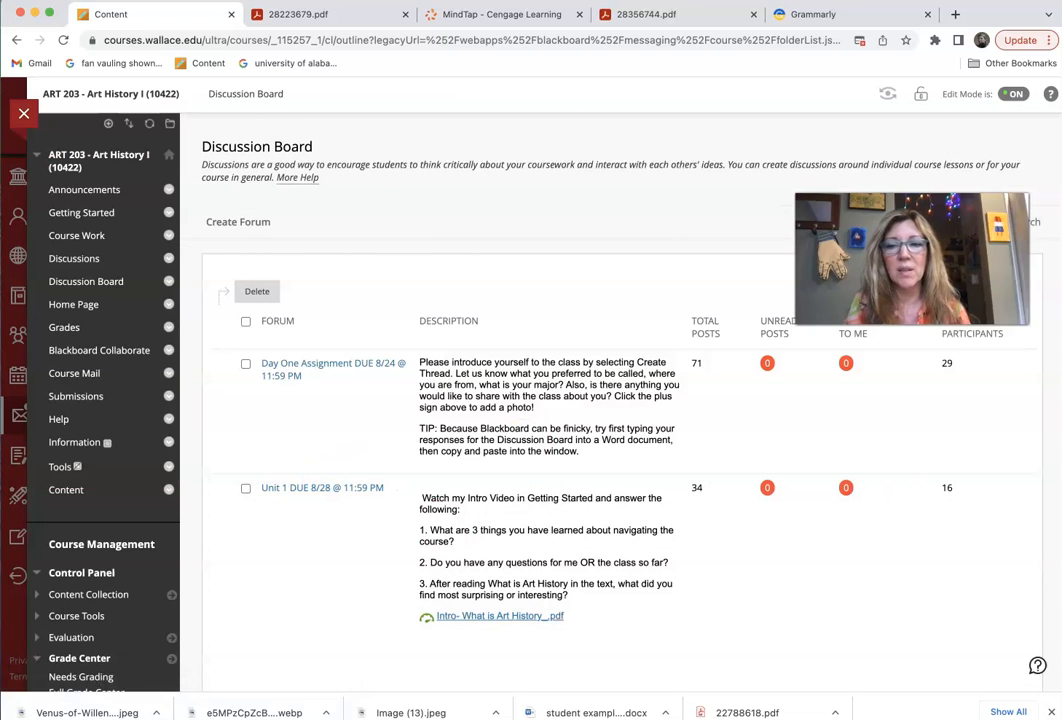
{"action": "scroll", "scroll_direction": "down", "scroll_amount": 3}
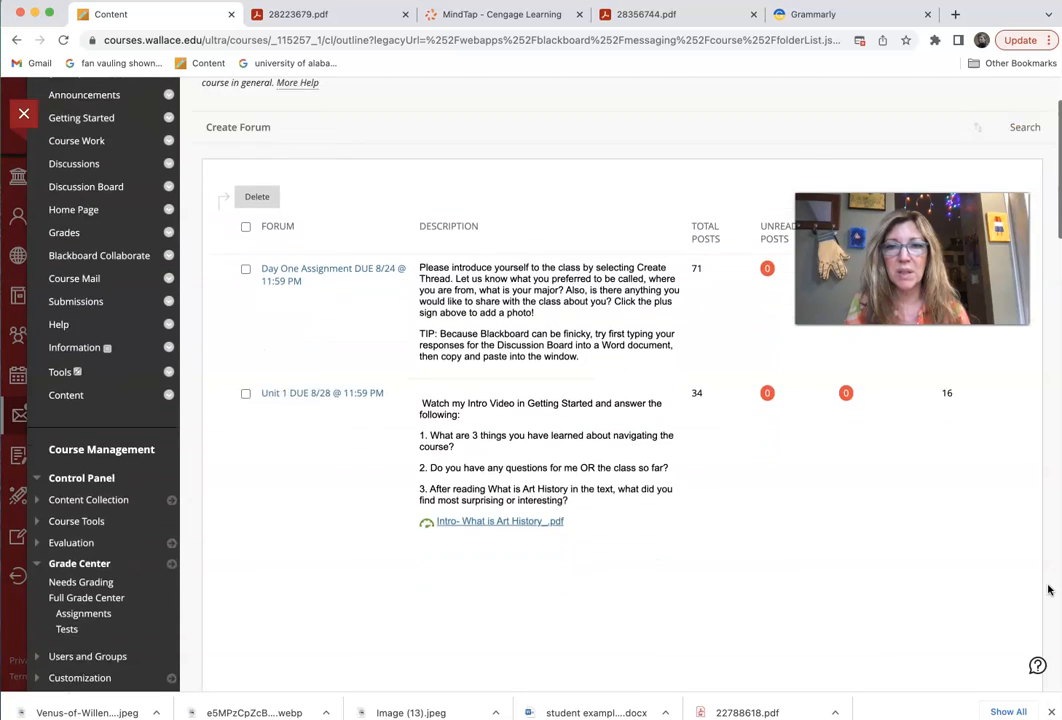
{"action": "scroll", "scroll_direction": "down", "scroll_amount": 3}
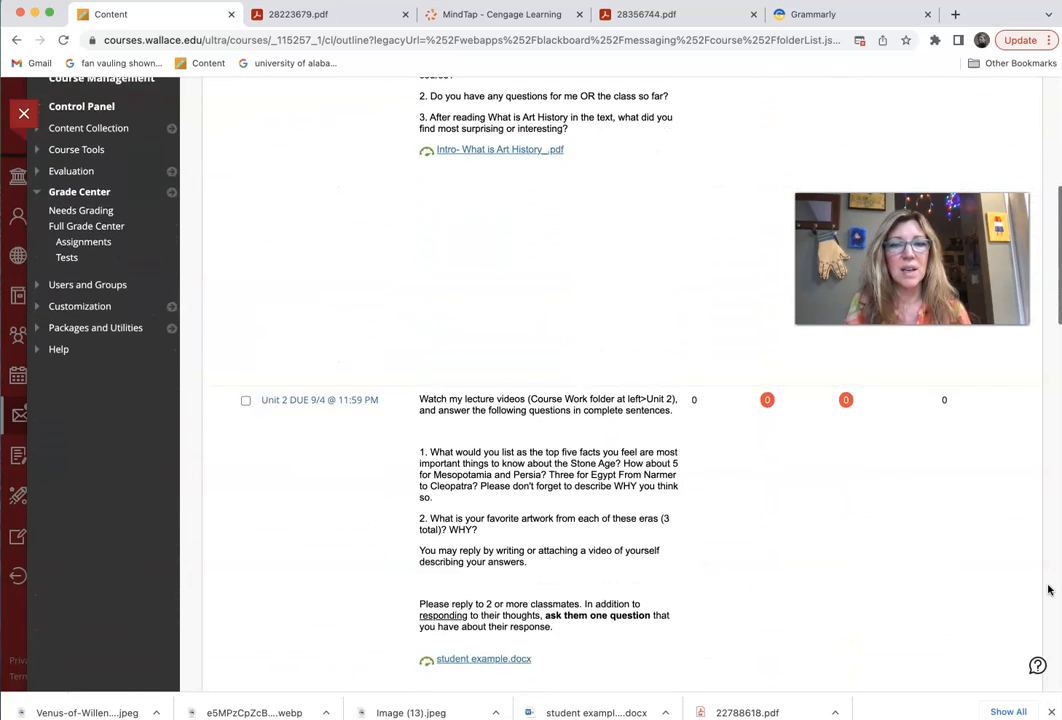
{"action": "scroll", "scroll_direction": "down", "scroll_amount": 3}
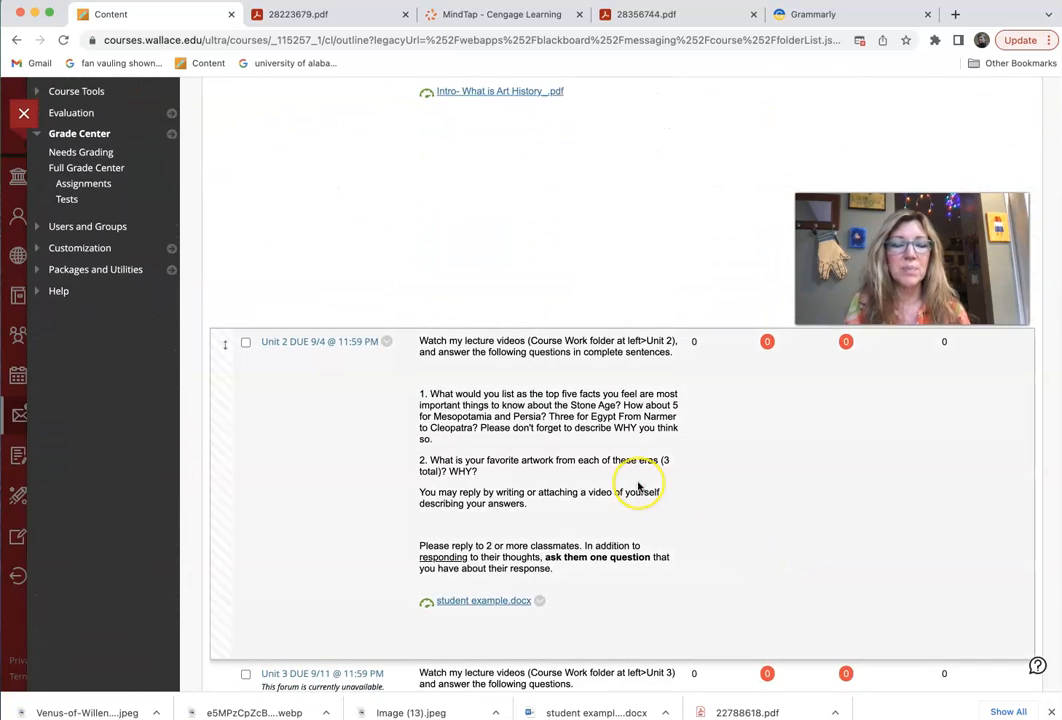
{"action": "mouse_move", "coordinate": [638, 491]}
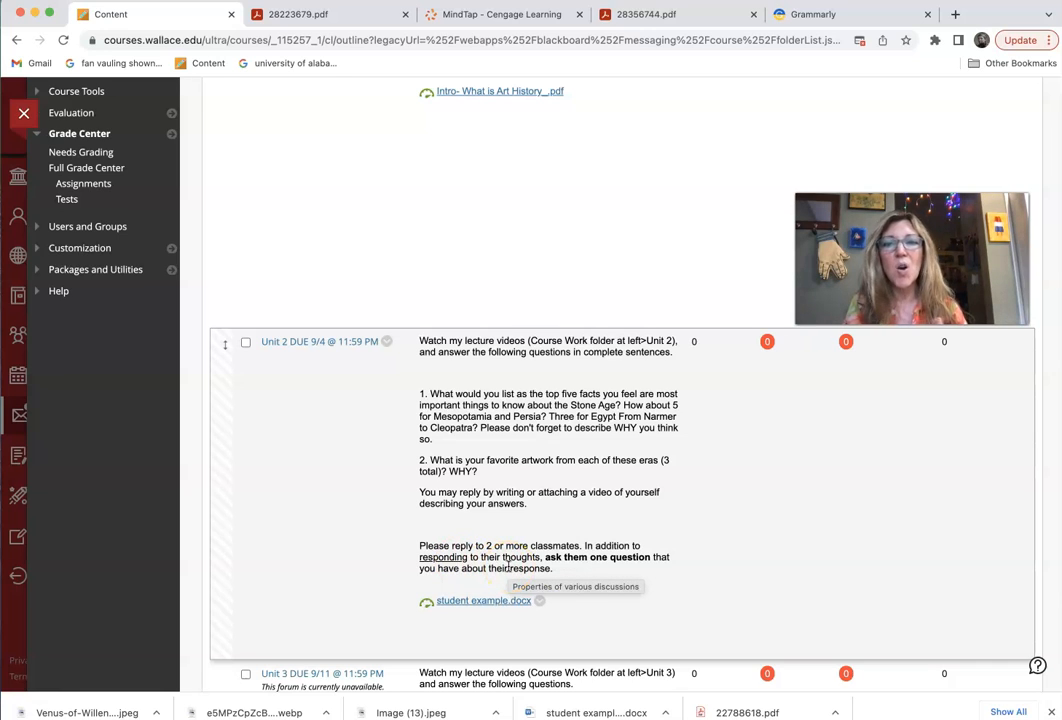
{"action": "mouse_move", "coordinate": [787, 363]}
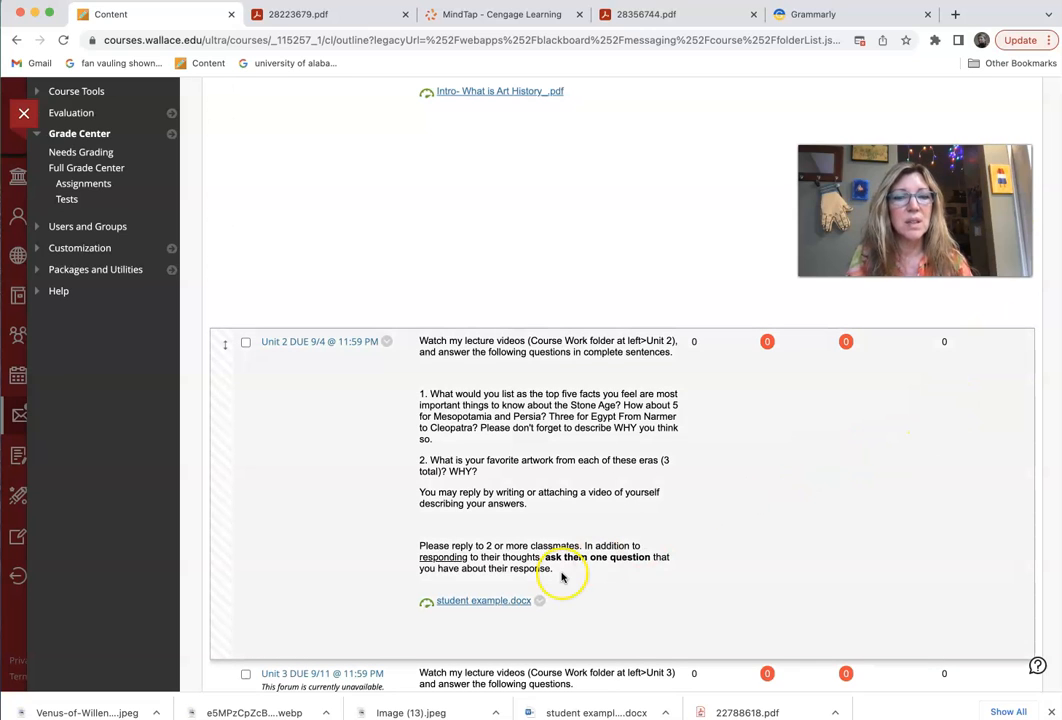
{"action": "mouse_move", "coordinate": [640, 573]}
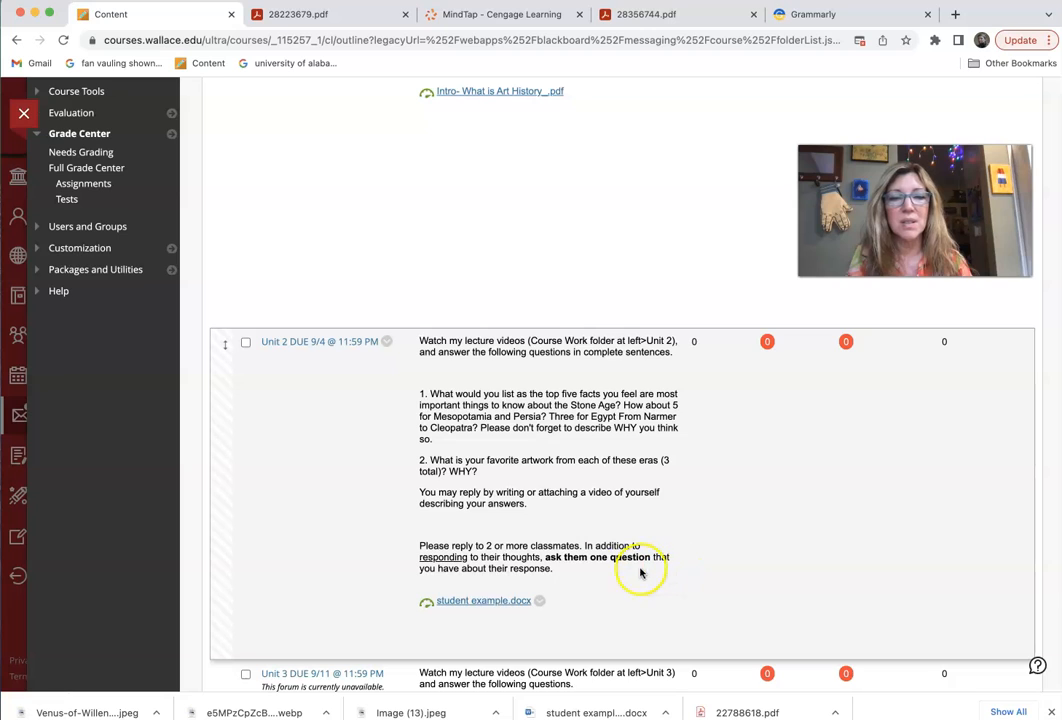
{"action": "mouse_move", "coordinate": [527, 580]}
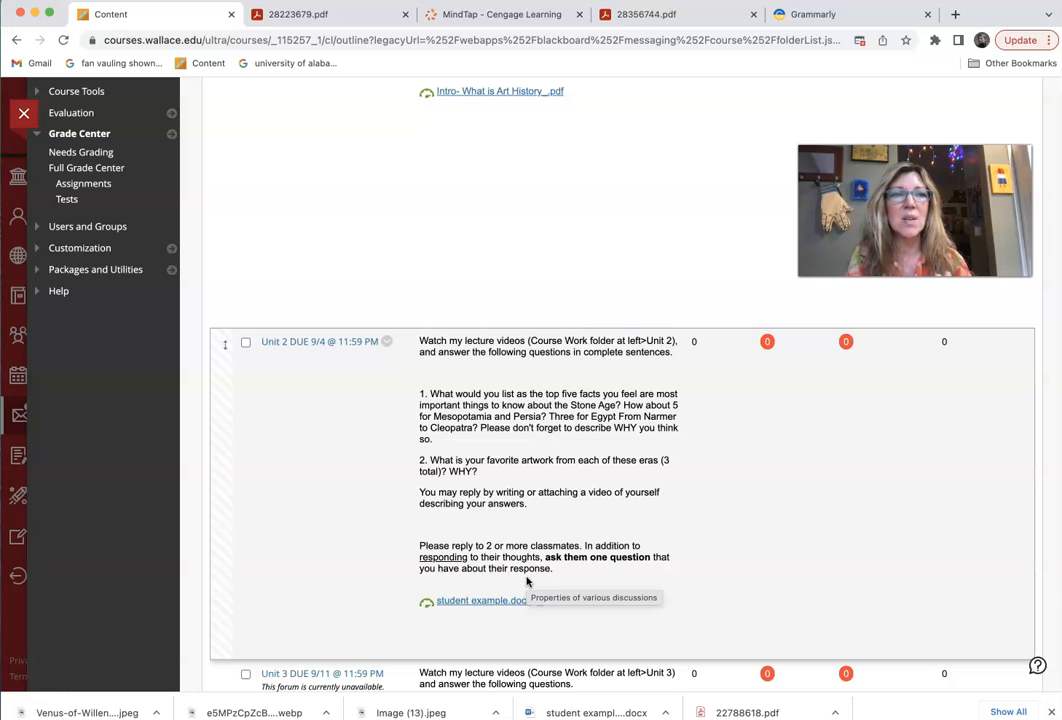
{"action": "mouse_move", "coordinate": [113, 440]}
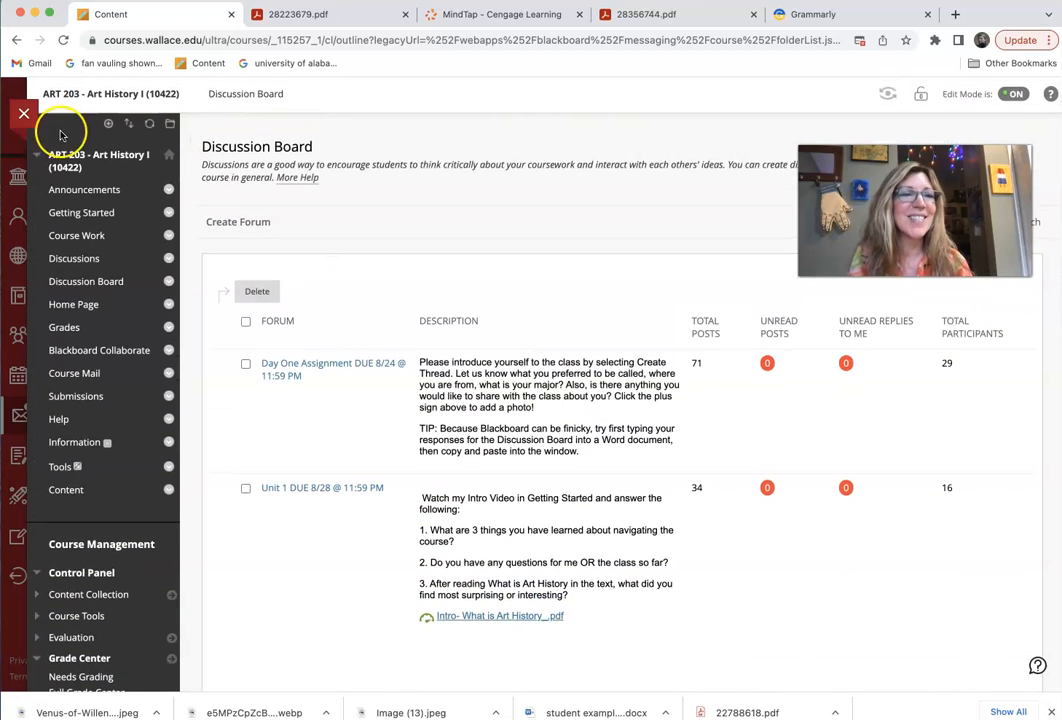
{"action": "mouse_move", "coordinate": [77, 235]}
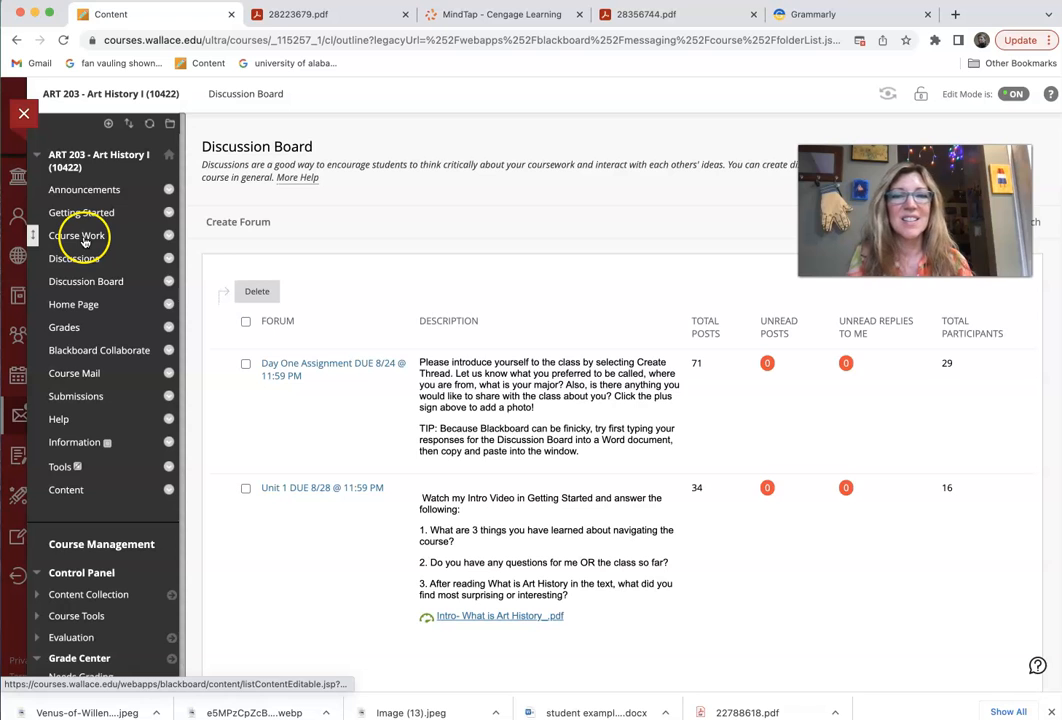
Step: Open the Unit Two folder under Course Work
{"action": "left_click", "coordinate": [77, 235]}
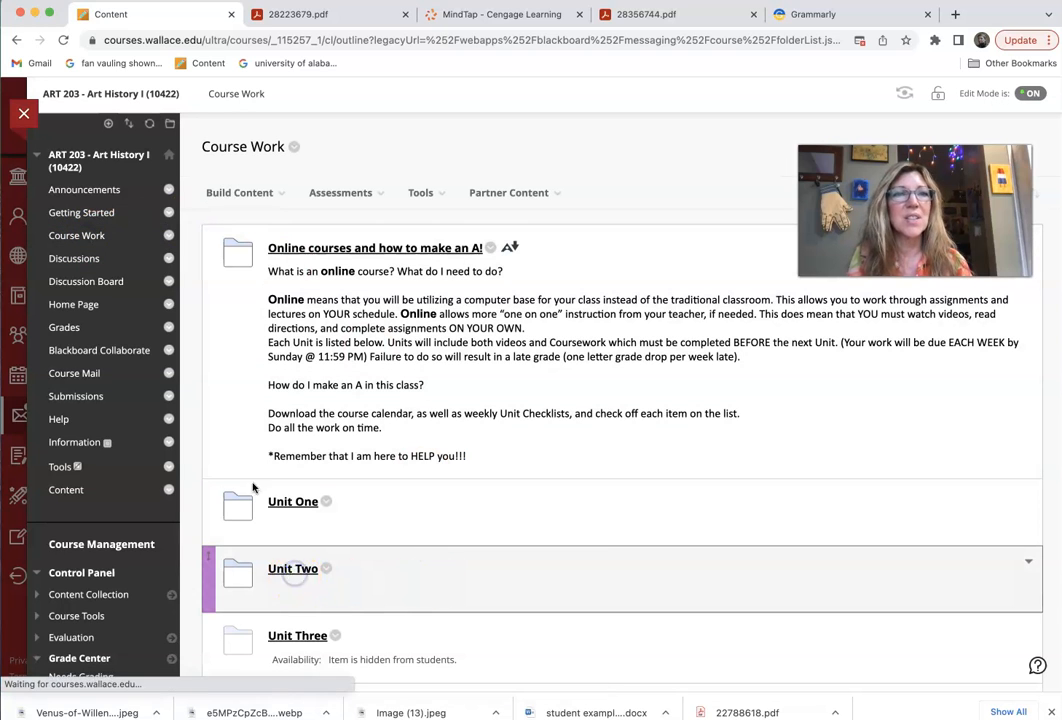
{"action": "left_click", "coordinate": [300, 14]}
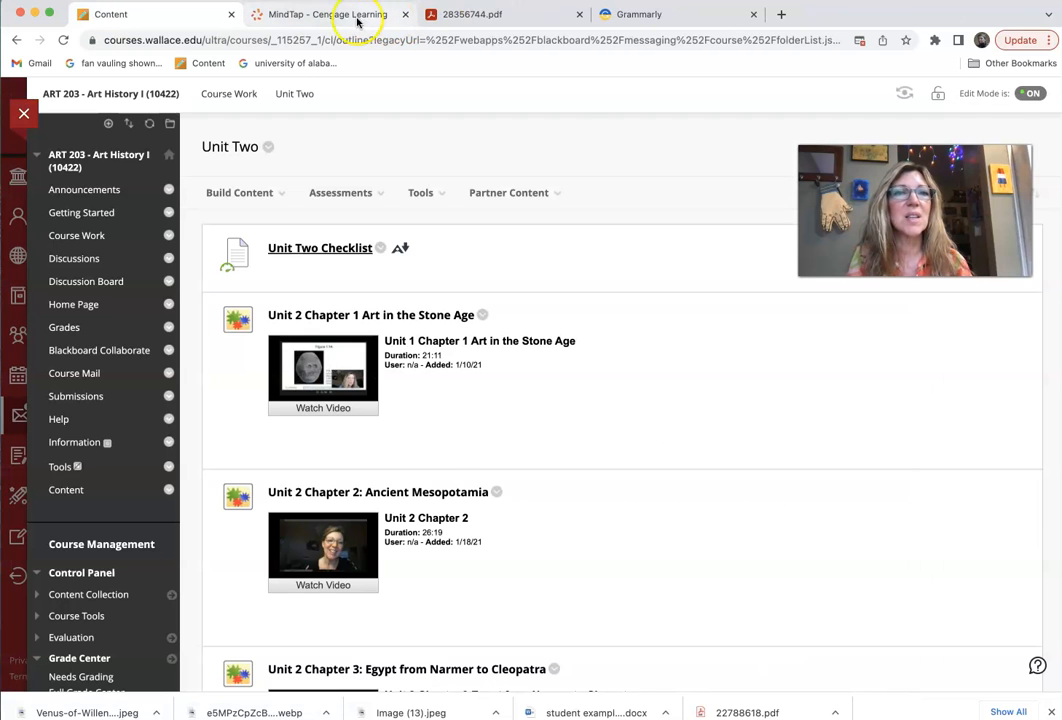
Step: View the MindTap course outline, then the Unit Two Checklist PDF (28356744.pdf)
{"action": "left_click", "coordinate": [330, 14]}
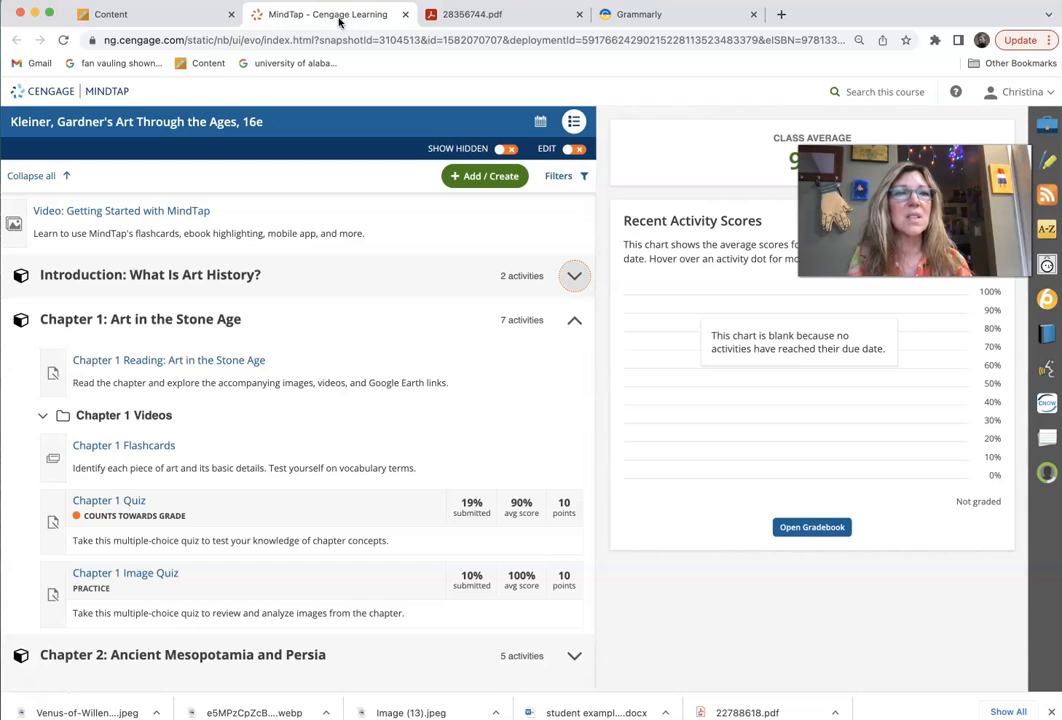
{"action": "left_click", "coordinate": [470, 14]}
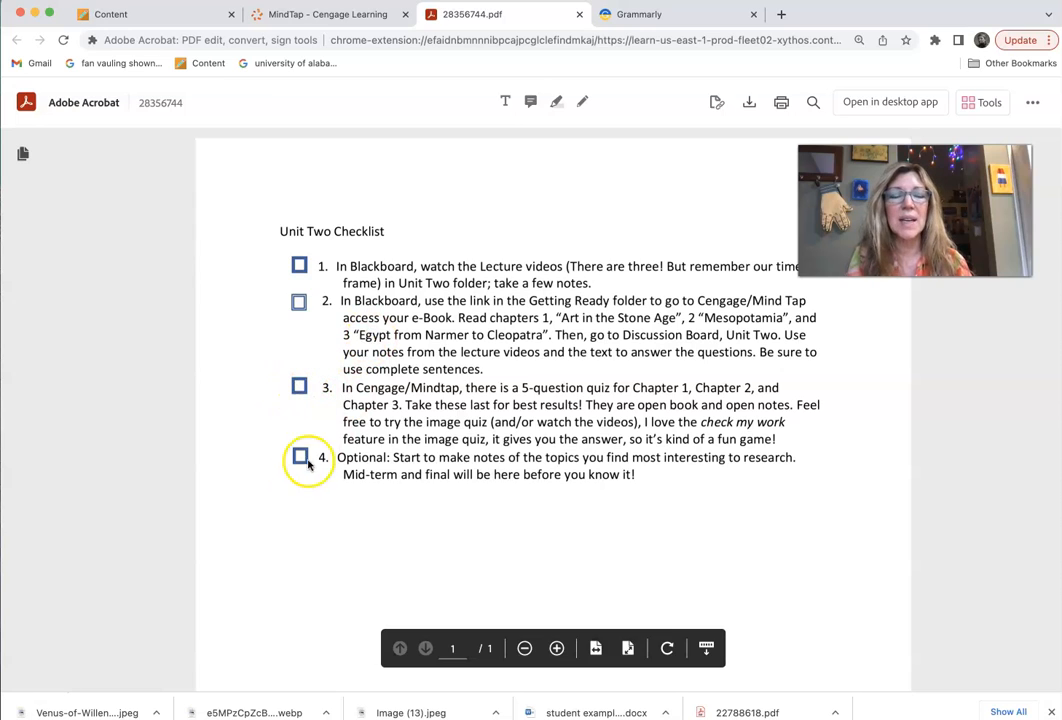
{"action": "mouse_move", "coordinate": [300, 457]}
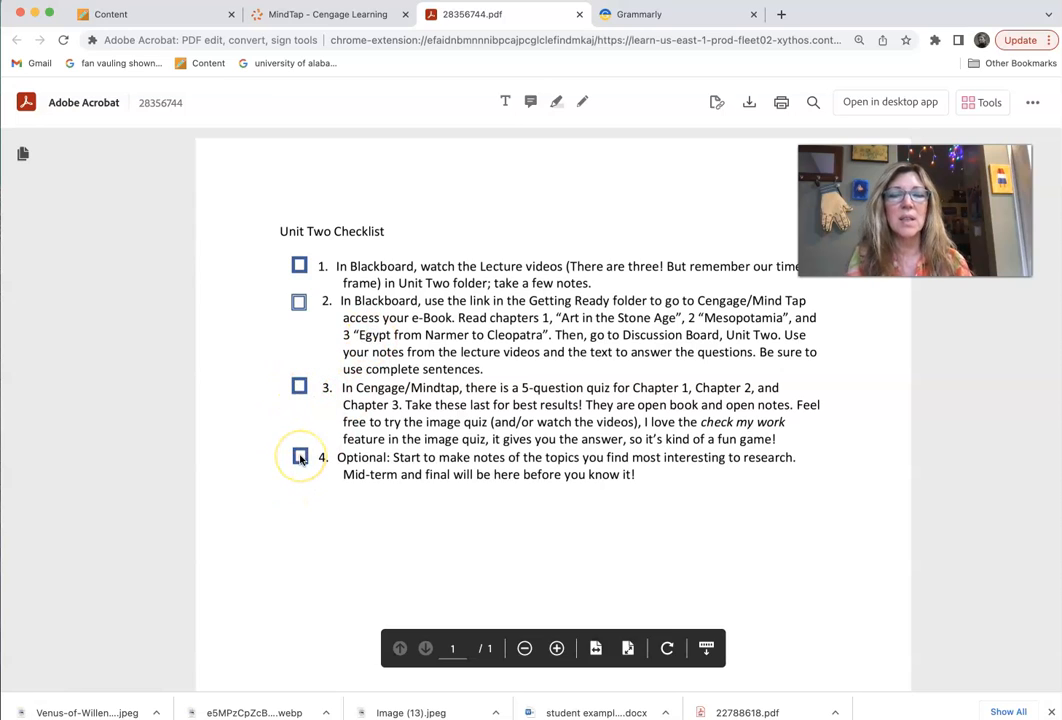